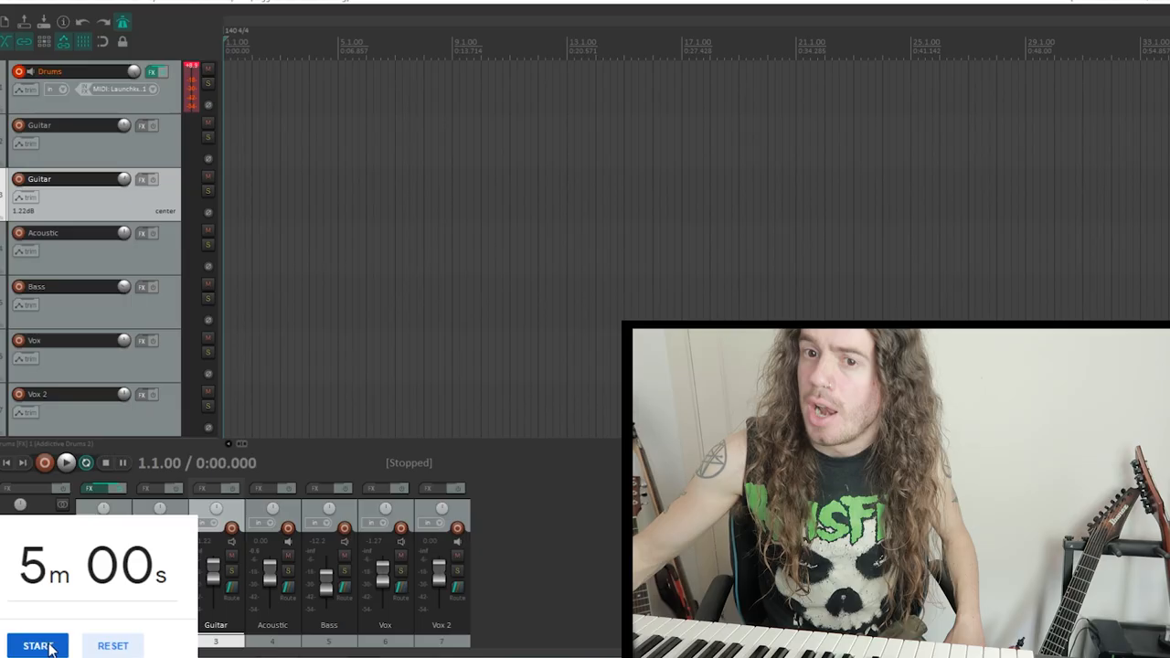
Step: Arm the Drums track and record the MIDI drum part onto it
{"action": "left_click", "coordinate": [37, 644]}
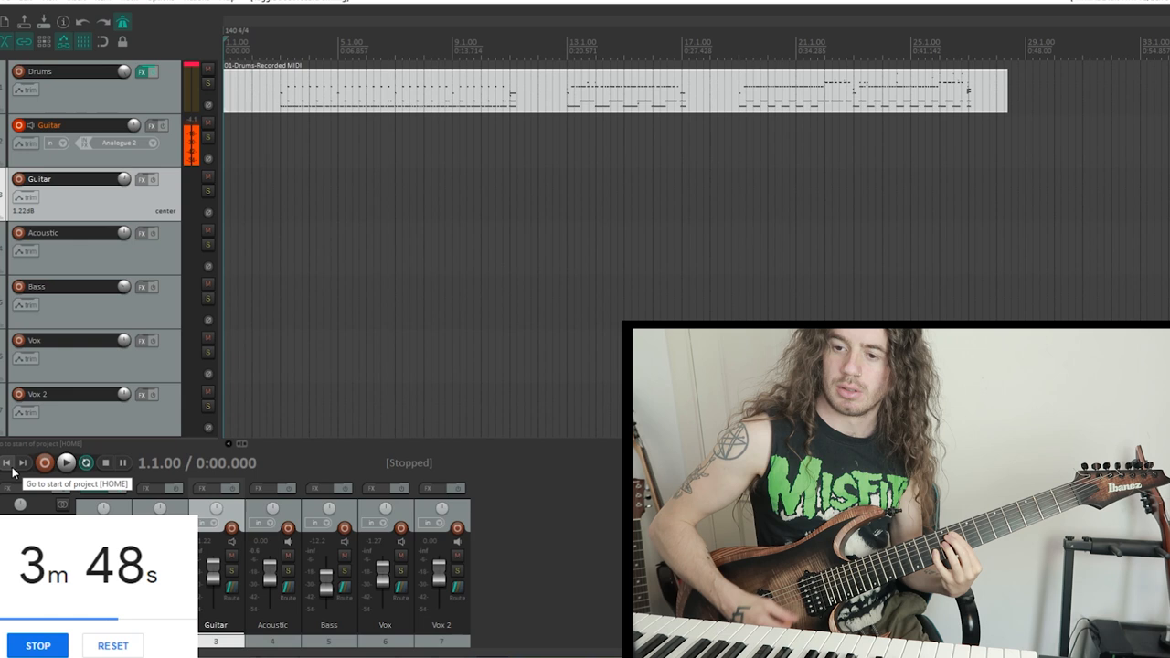
Step: Record the electric guitar take from the song start on the Guitar track, then stop it
{"action": "left_click", "coordinate": [44, 462]}
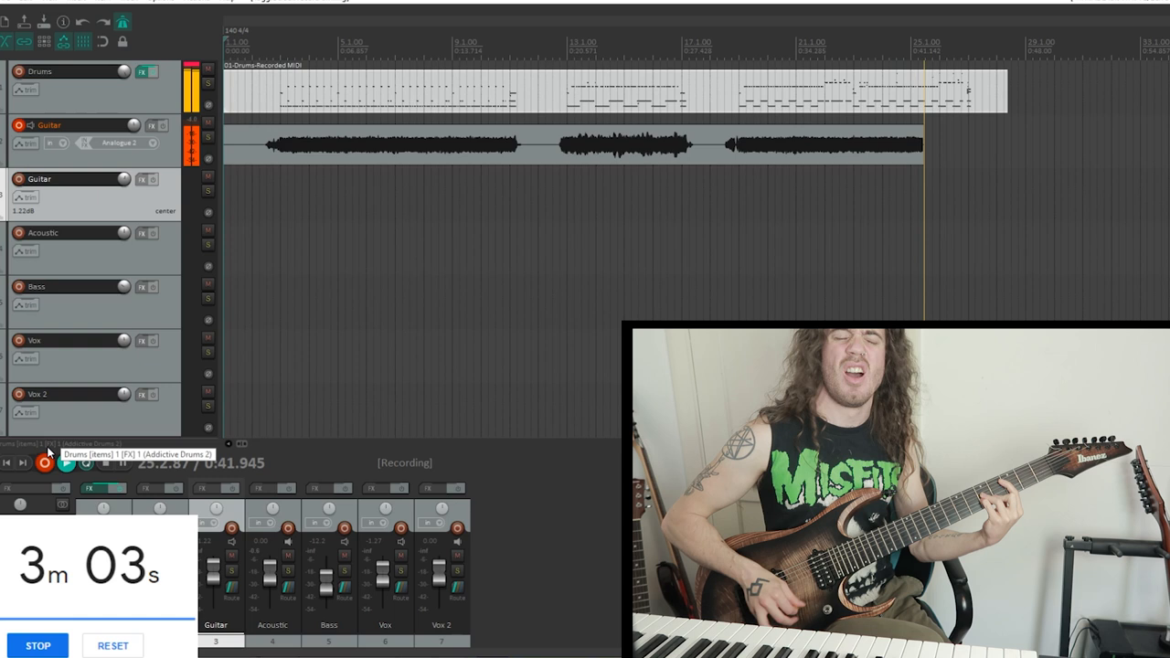
{"action": "left_click", "coordinate": [40, 461]}
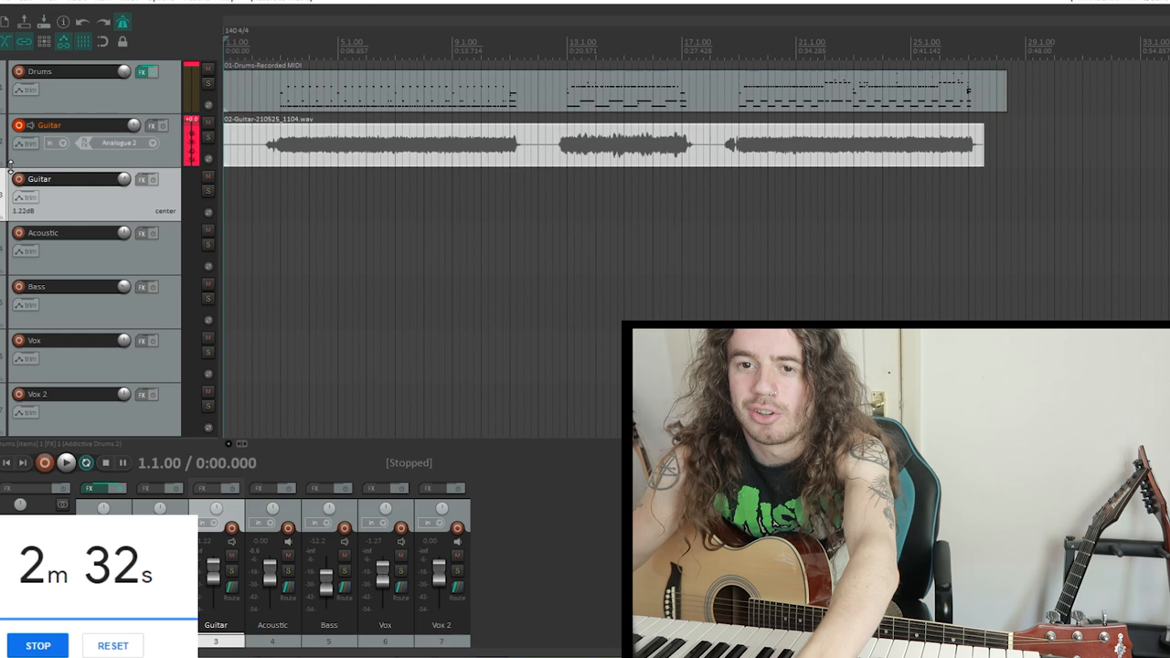
Step: Stop the transport to keep the full guitar take under the drums
{"action": "left_click", "coordinate": [40, 463]}
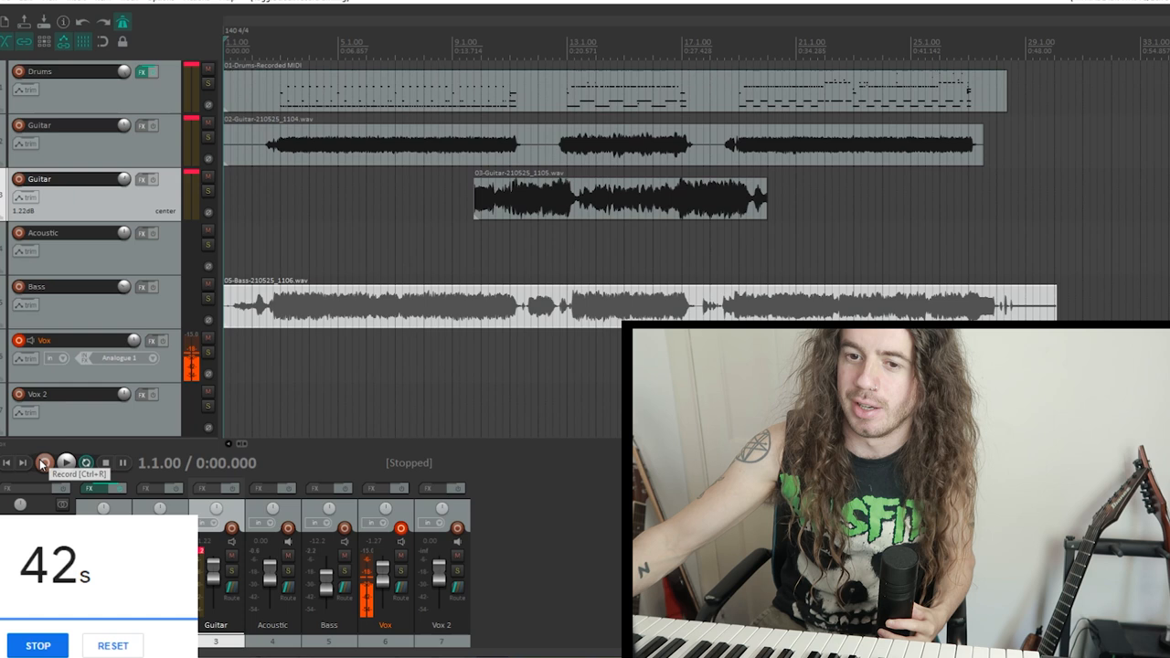
Step: Start recording a vocal take on the armed Vox track over the band arrangement
{"action": "left_click", "coordinate": [44, 462]}
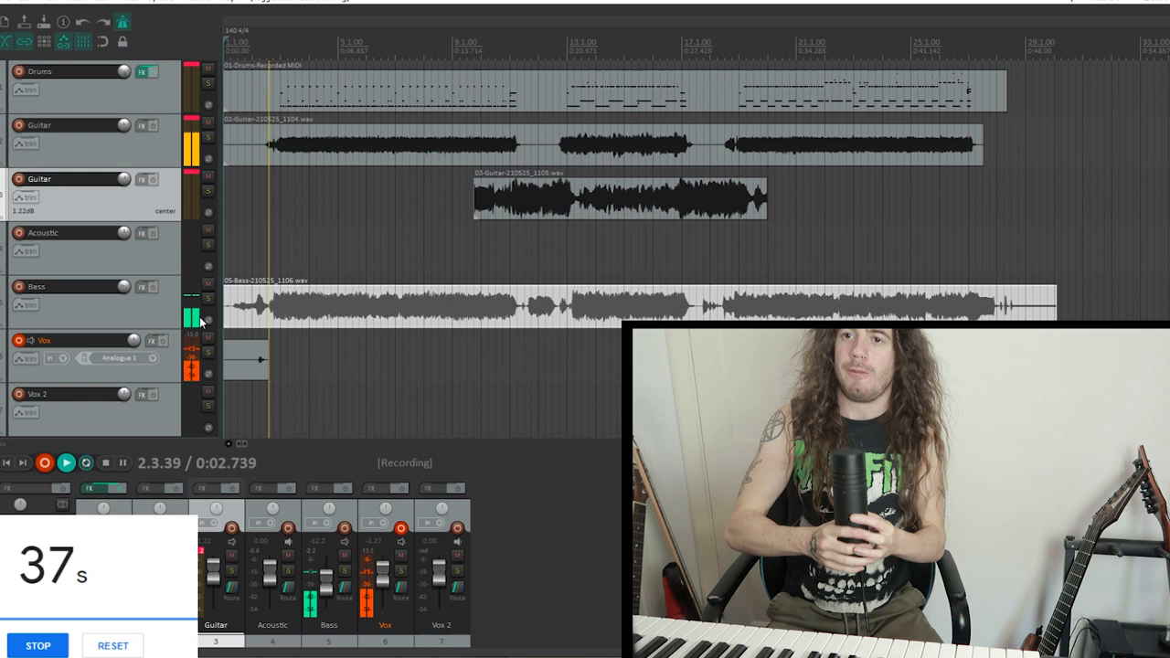